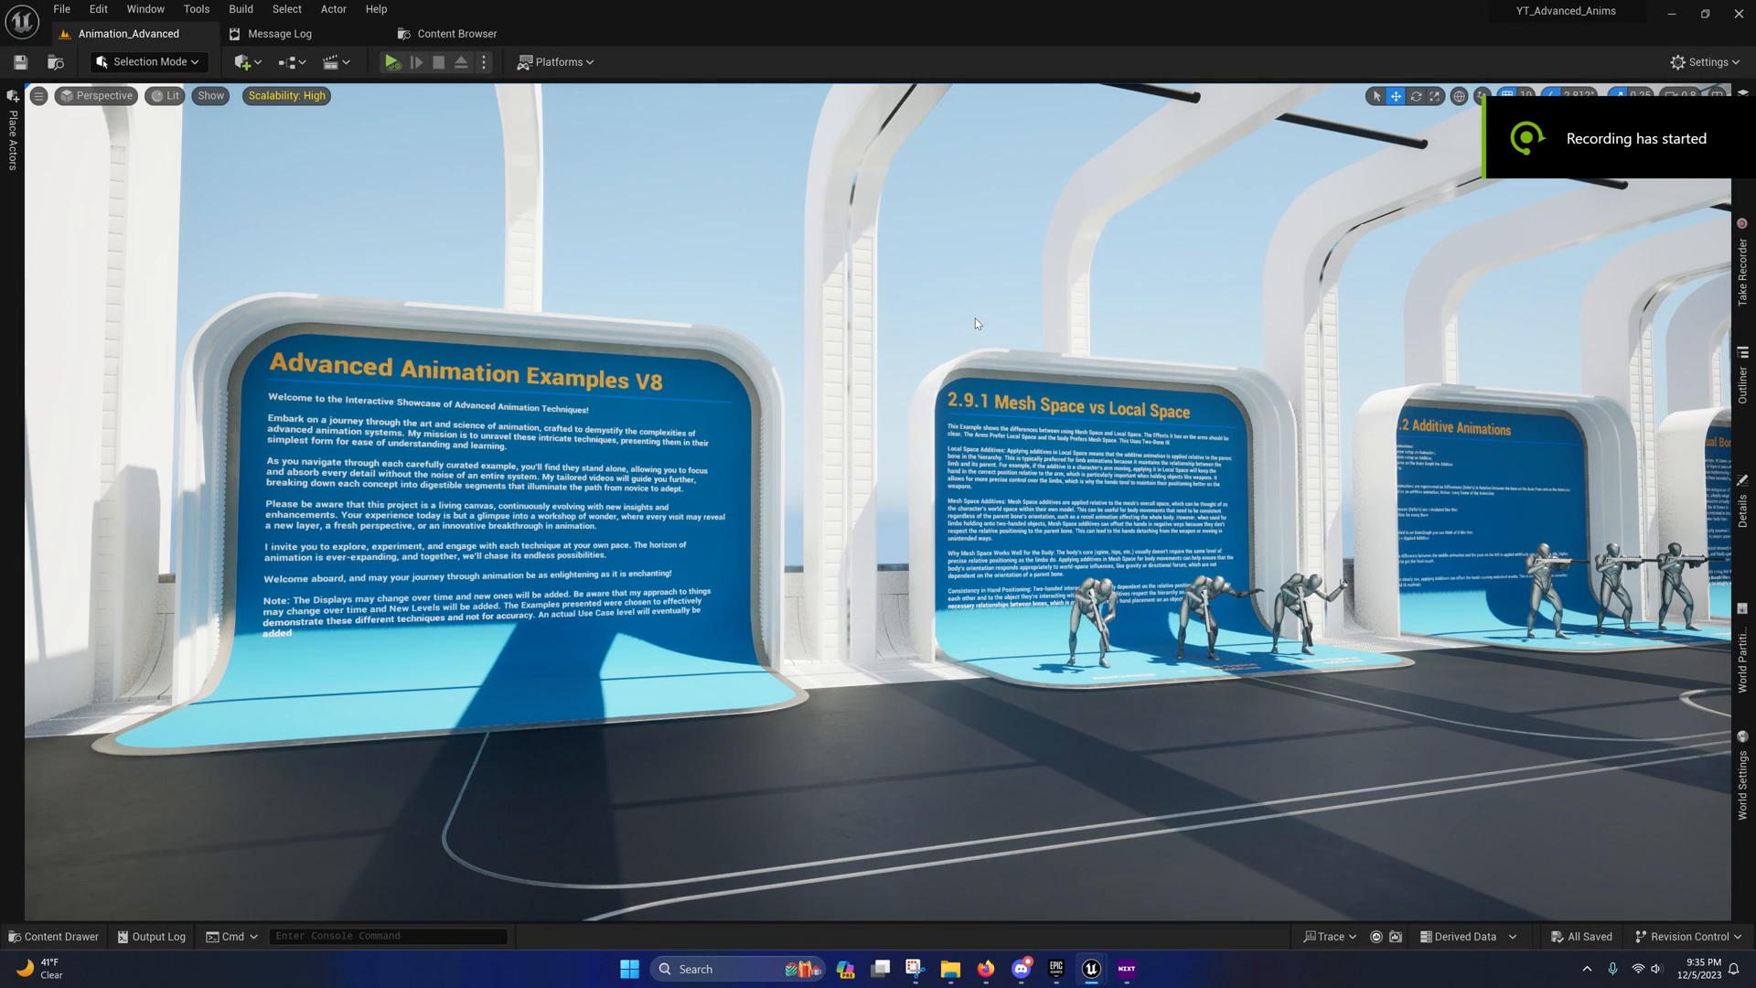
mouse_move(794, 406)
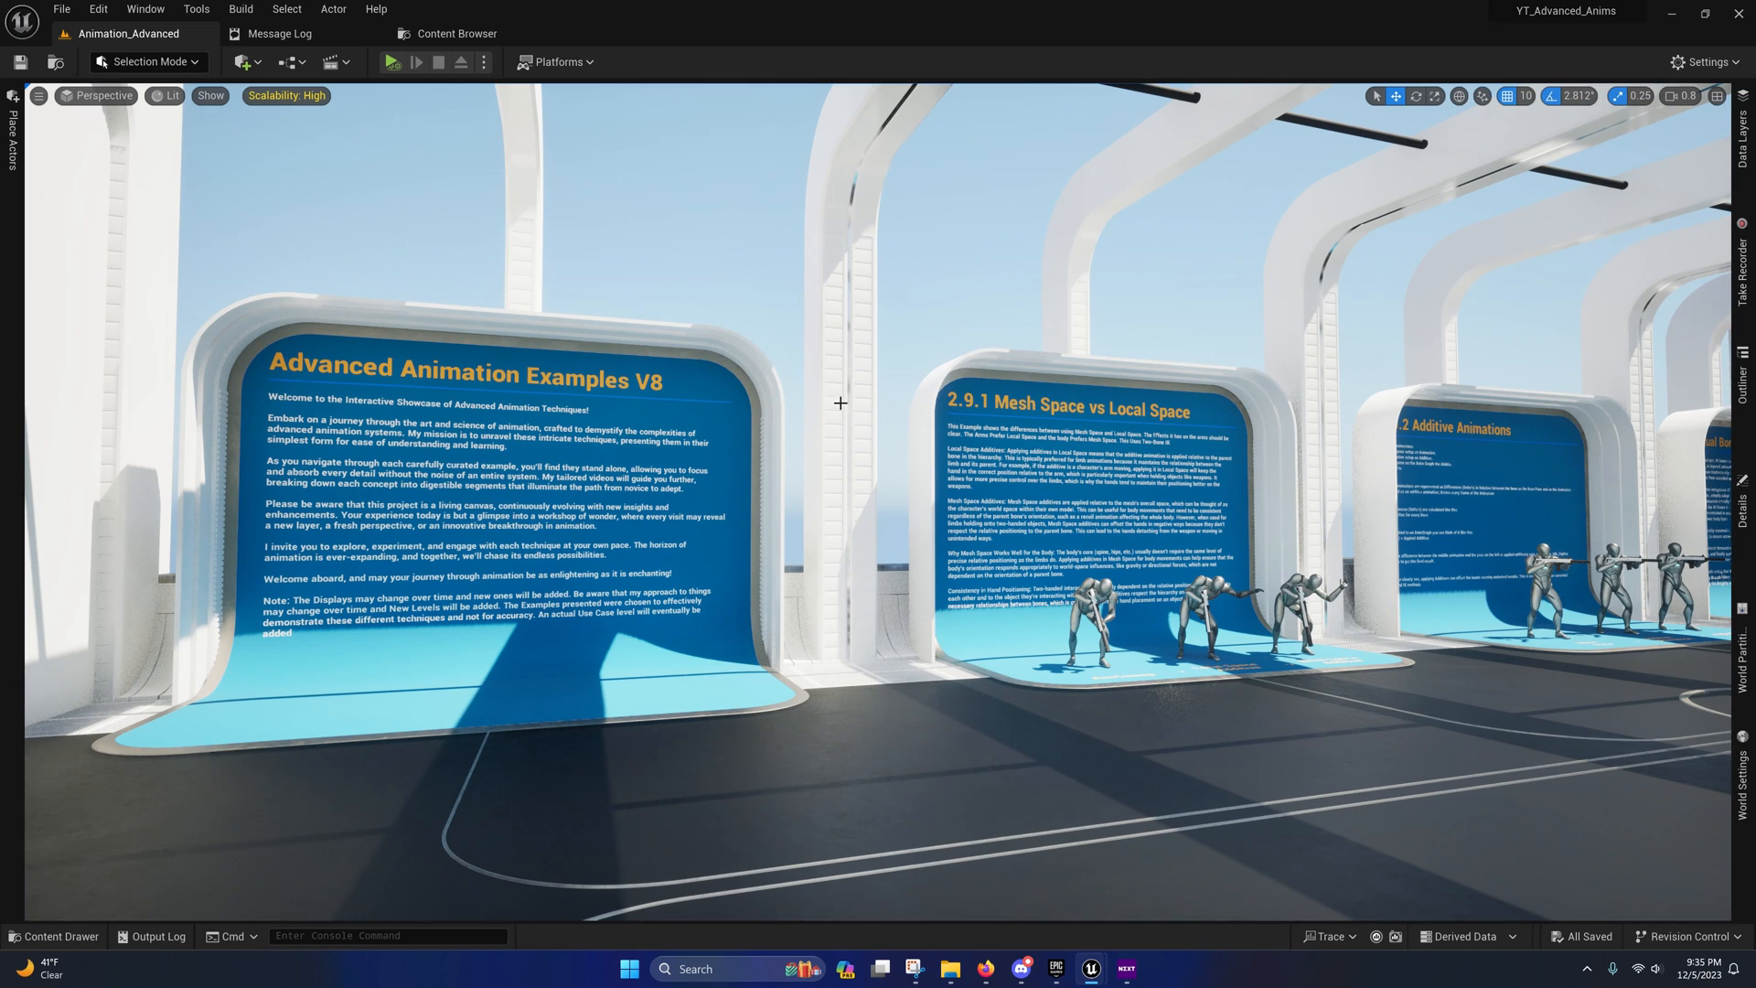
mouse_move(565, 358)
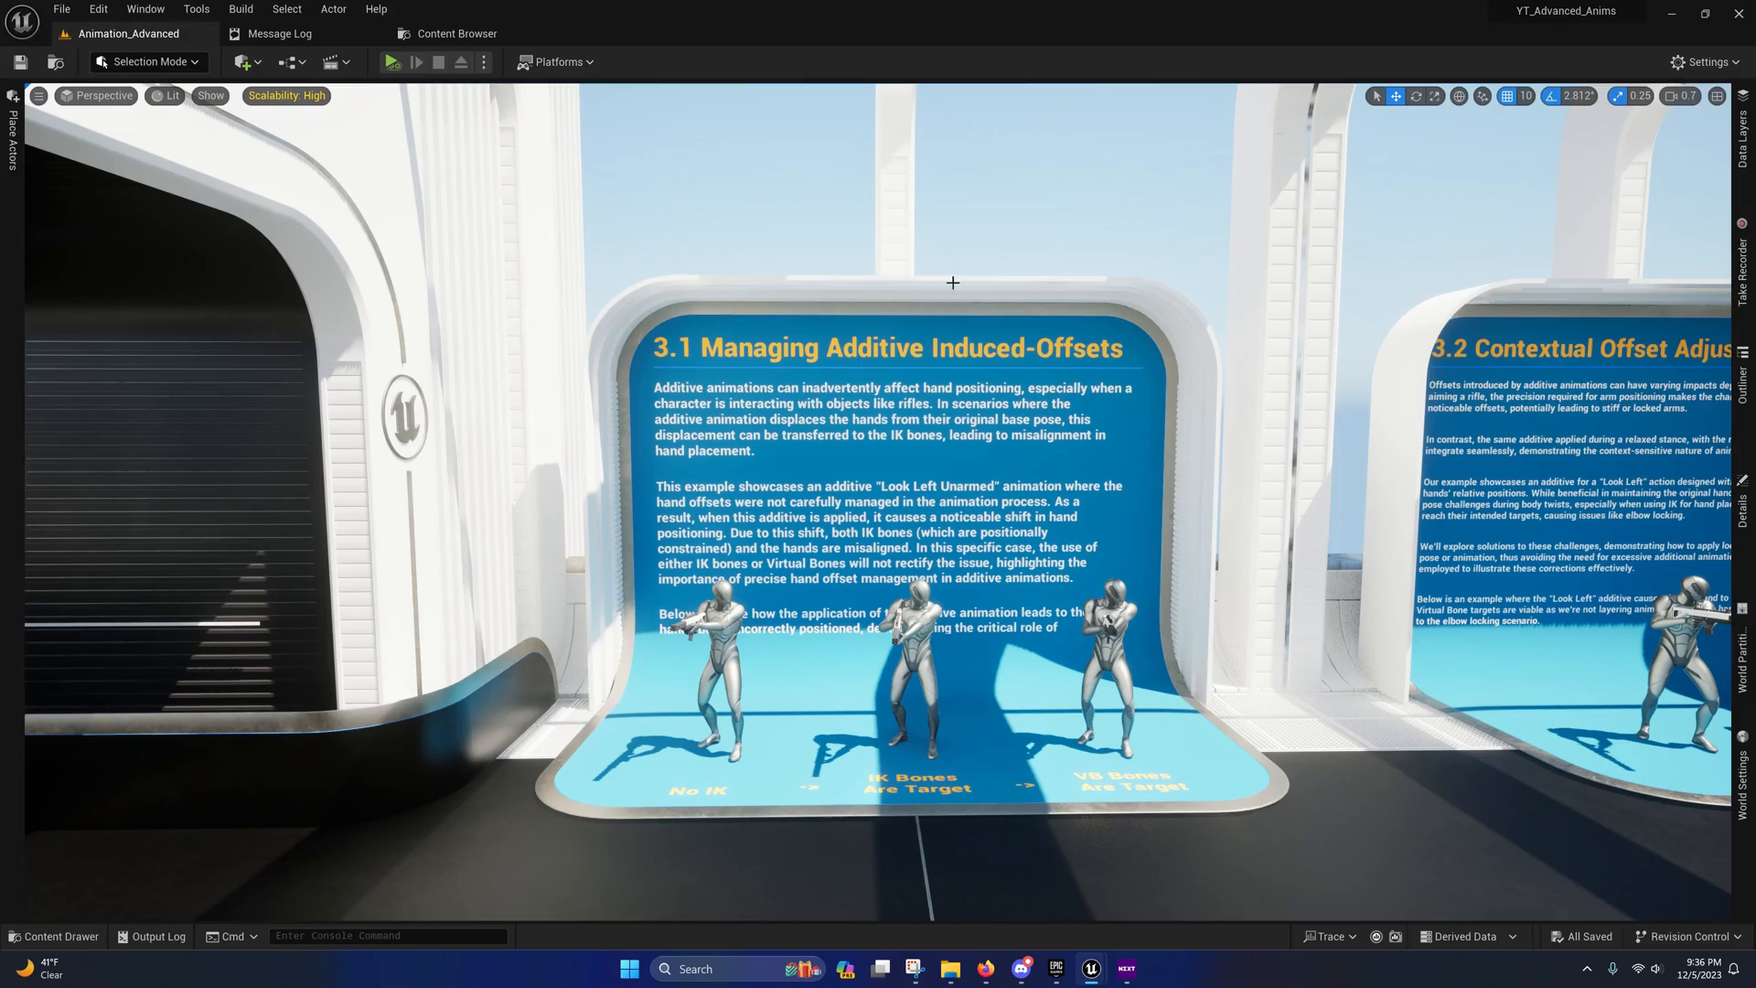
mouse_move(1100, 211)
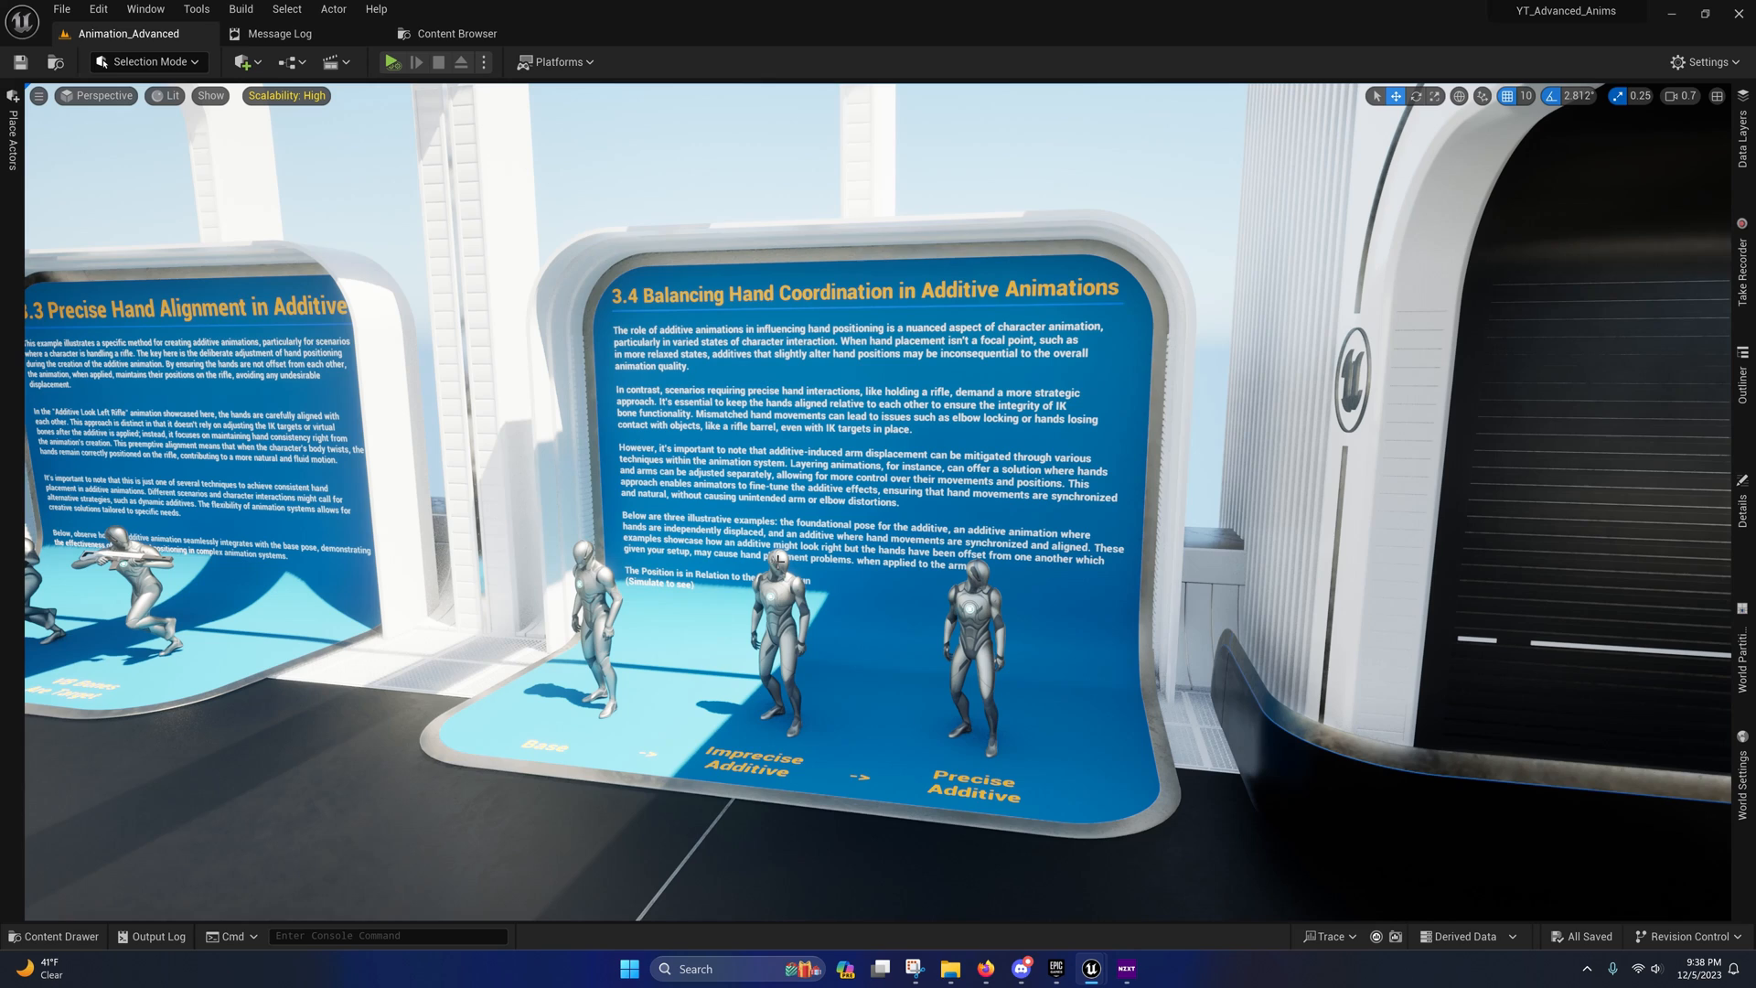
- Simulate the level to preview hand positions, then open SK_Aiming_Pose from Mannequins > Animations
click(389, 62)
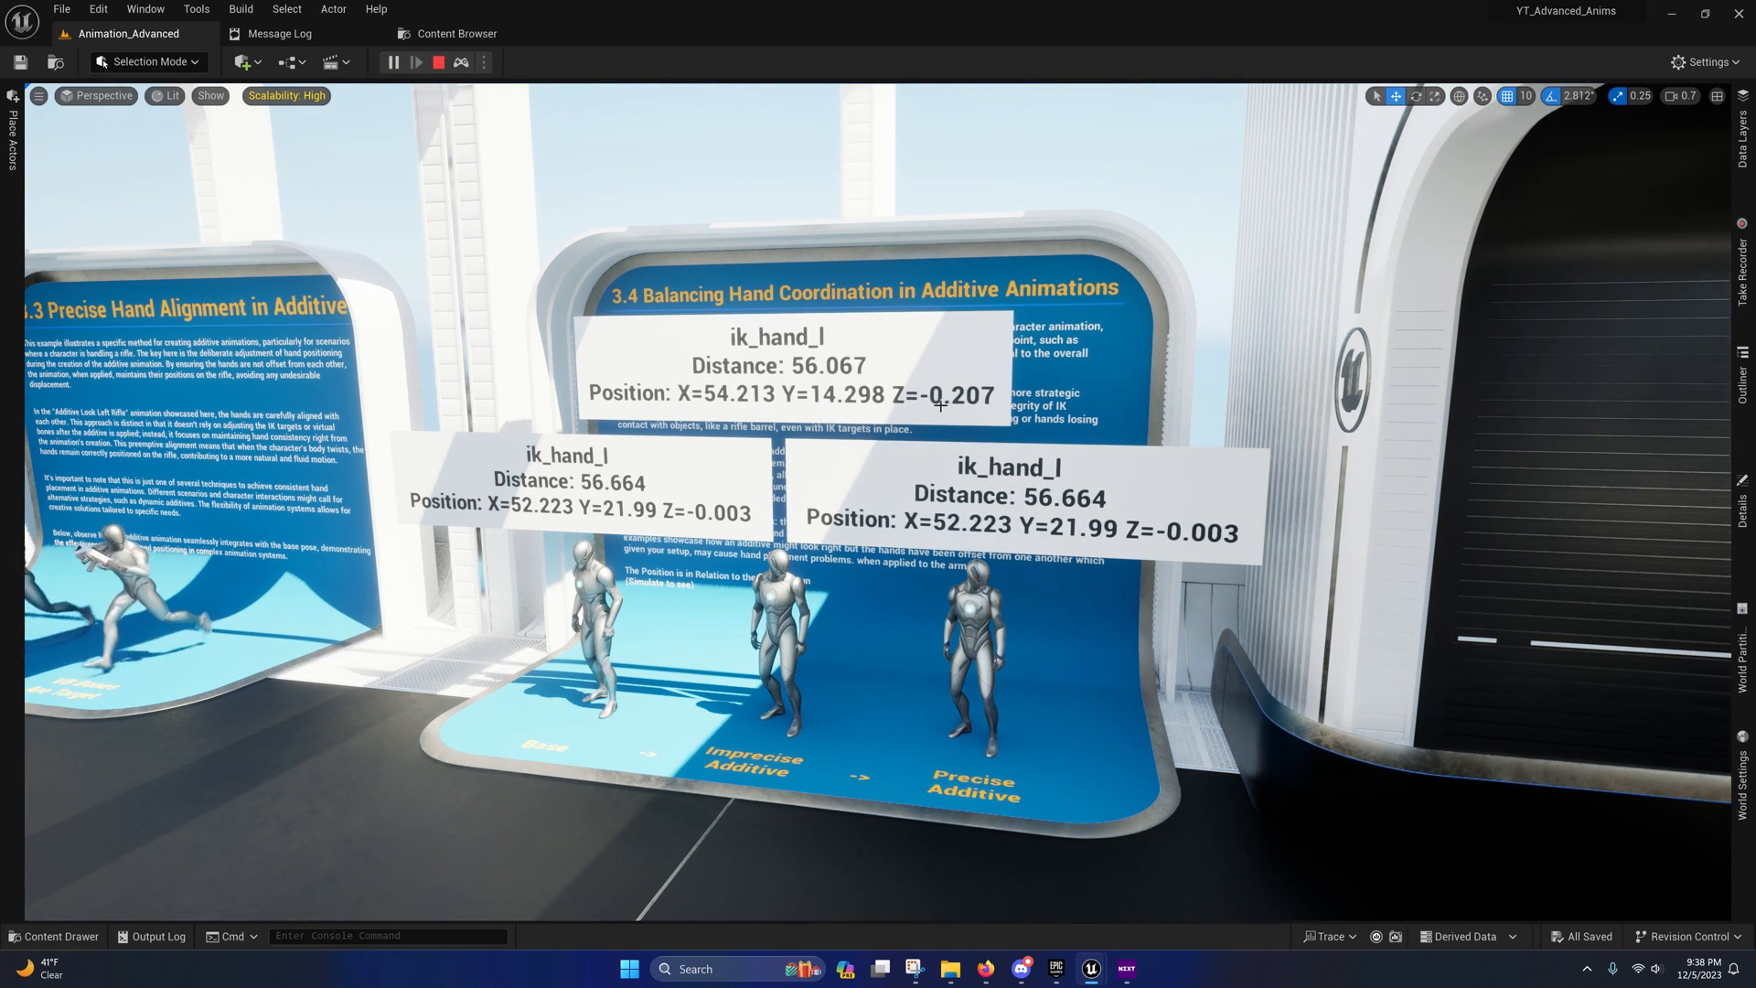
mouse_move(434, 62)
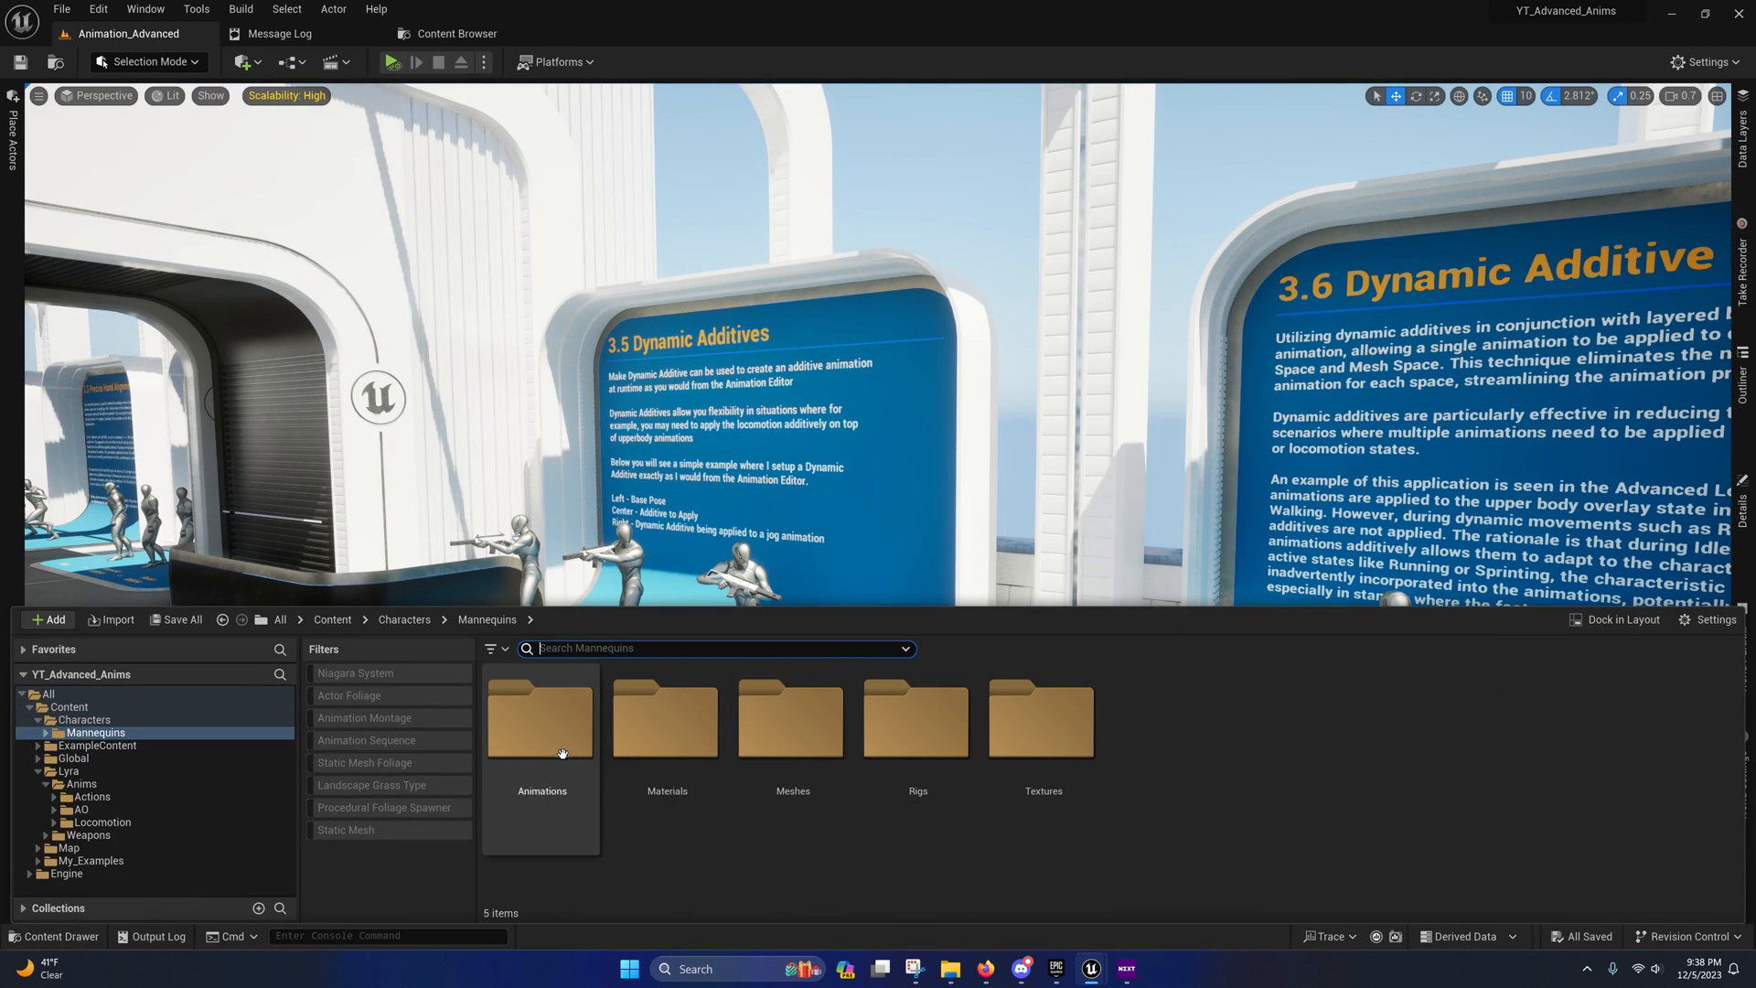
double_click(541, 722)
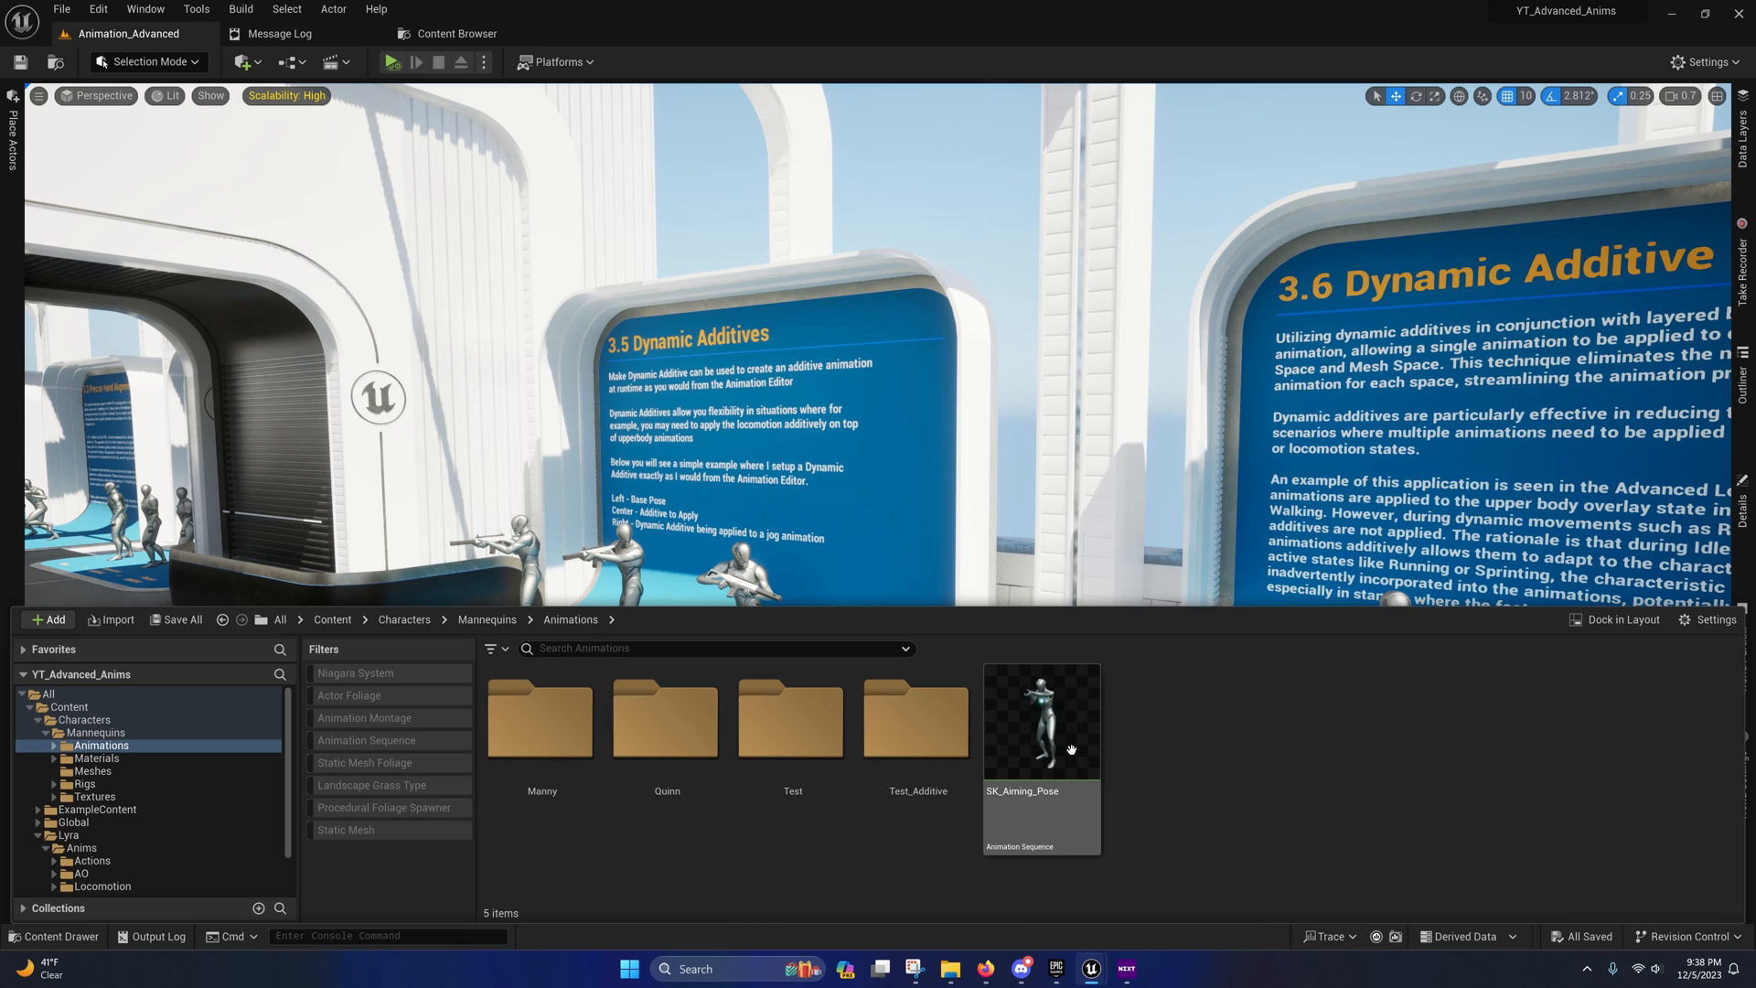
double_click(1042, 722)
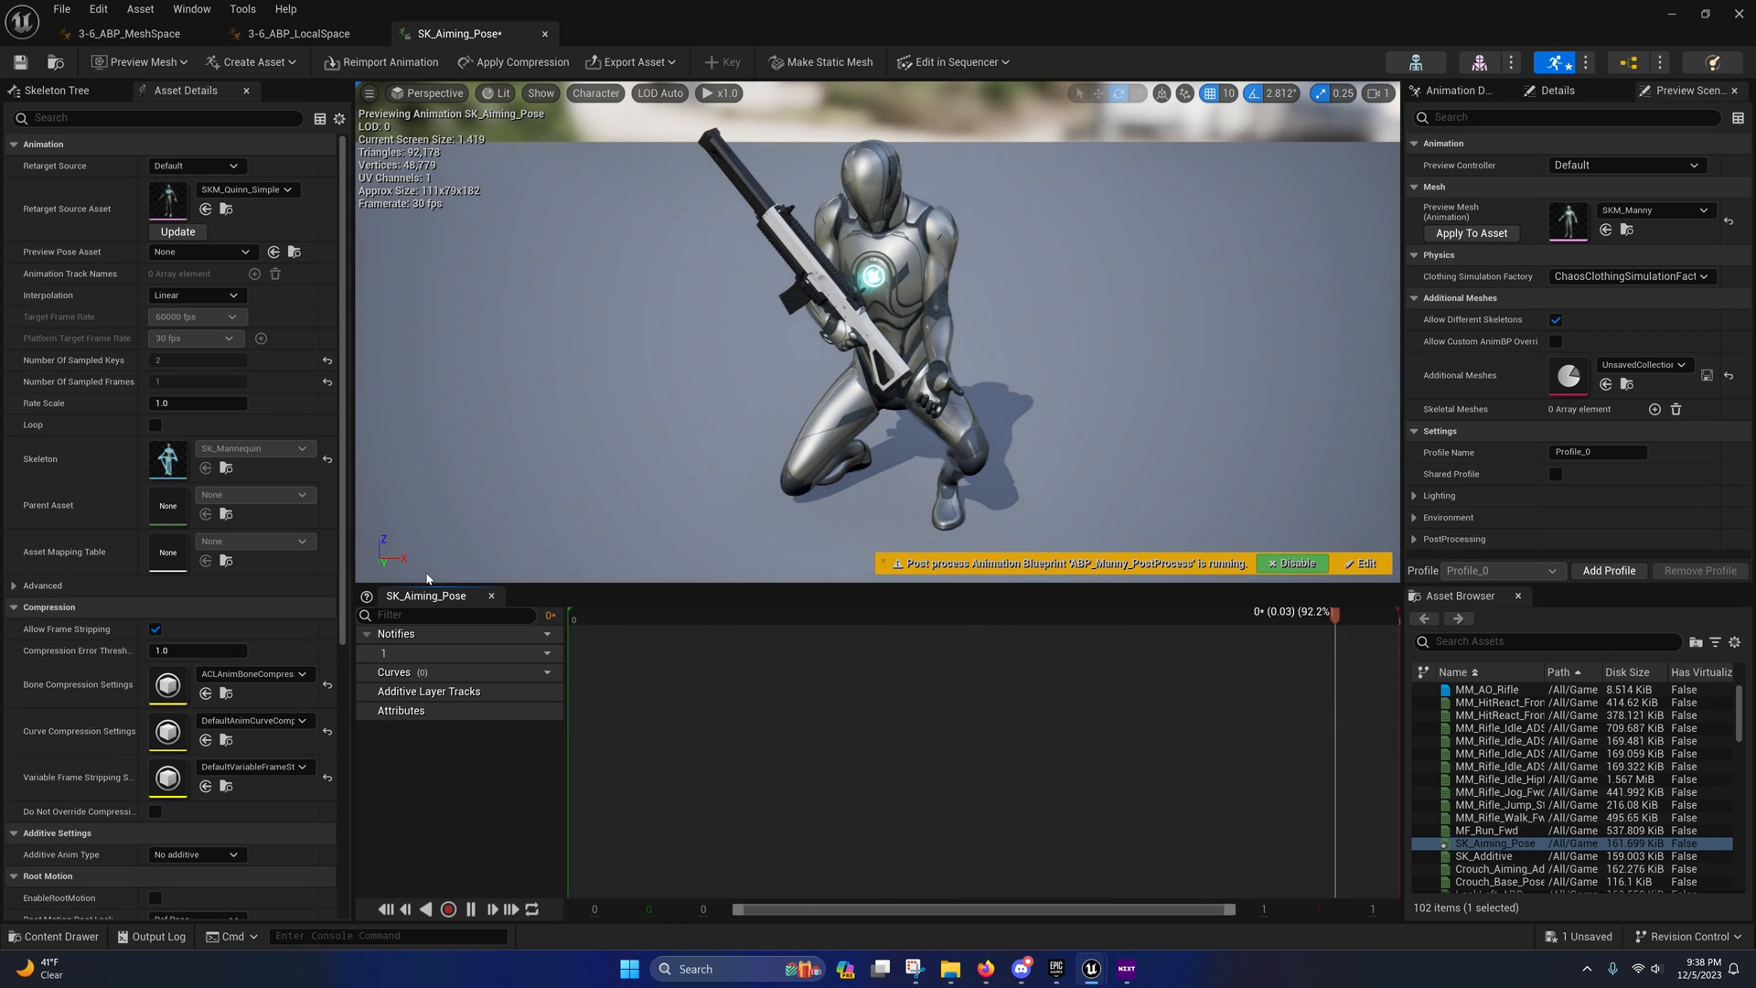
- Set SK_Aiming_Pose's Additive Anim Type to Local Space under Additive Settings
scroll(down, 3)
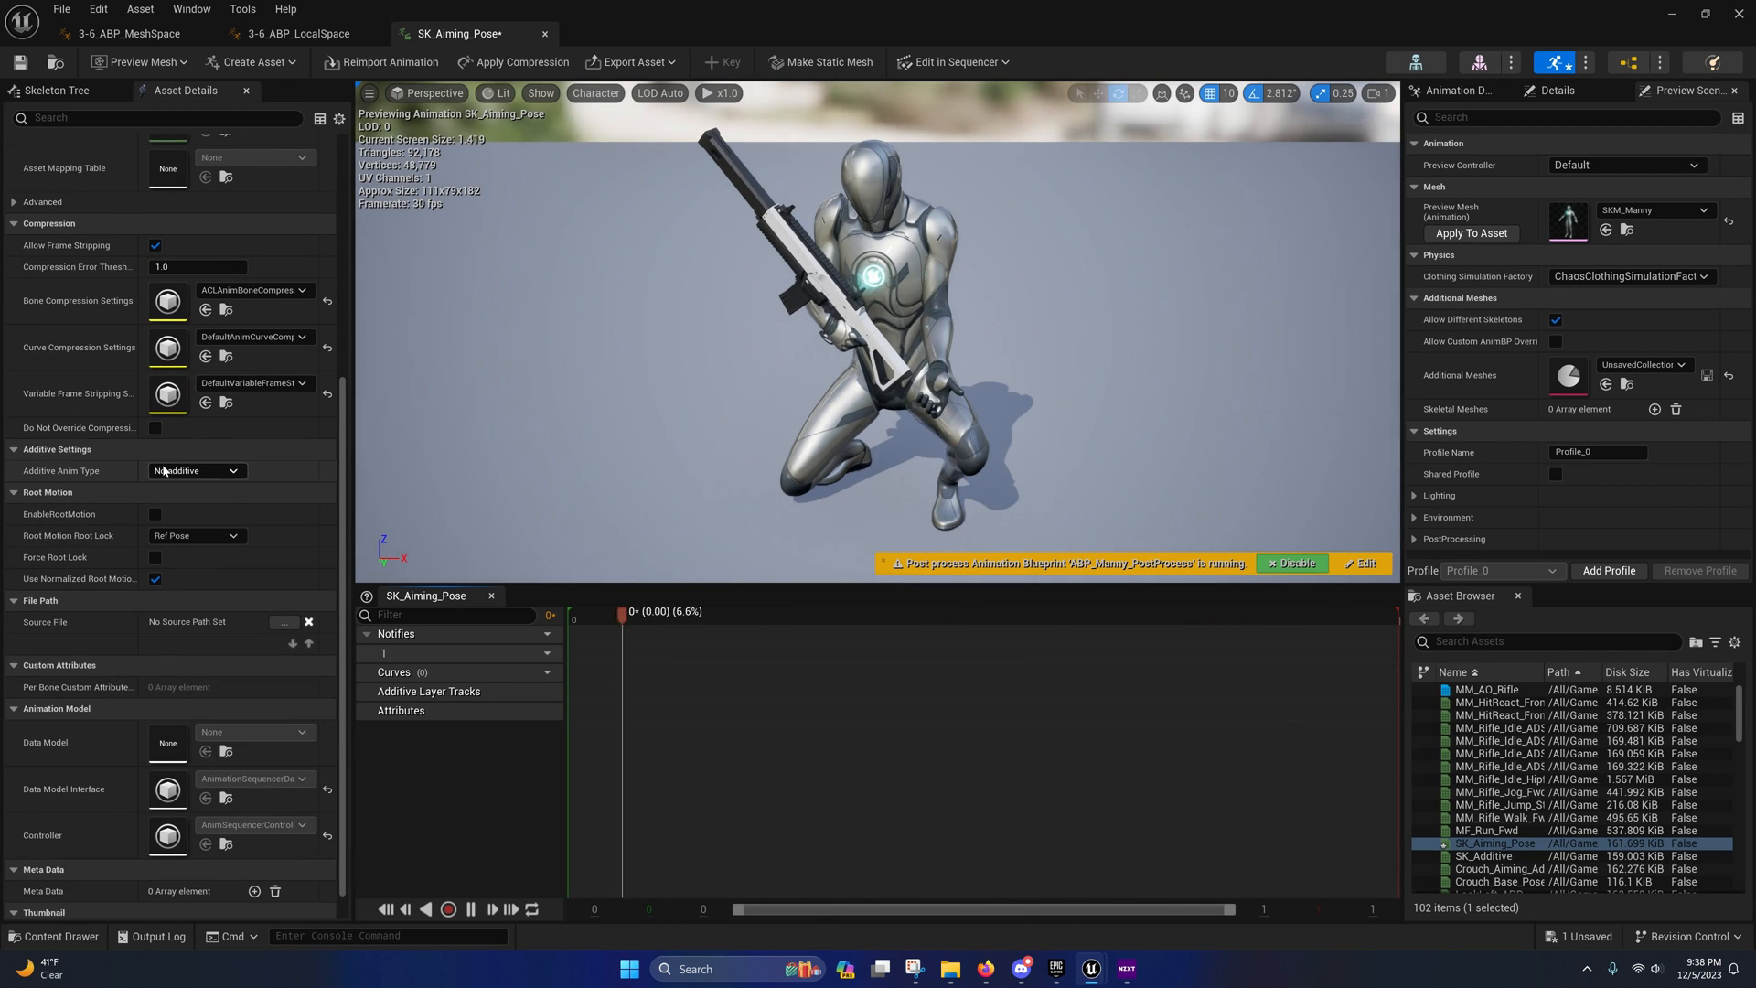
click(197, 470)
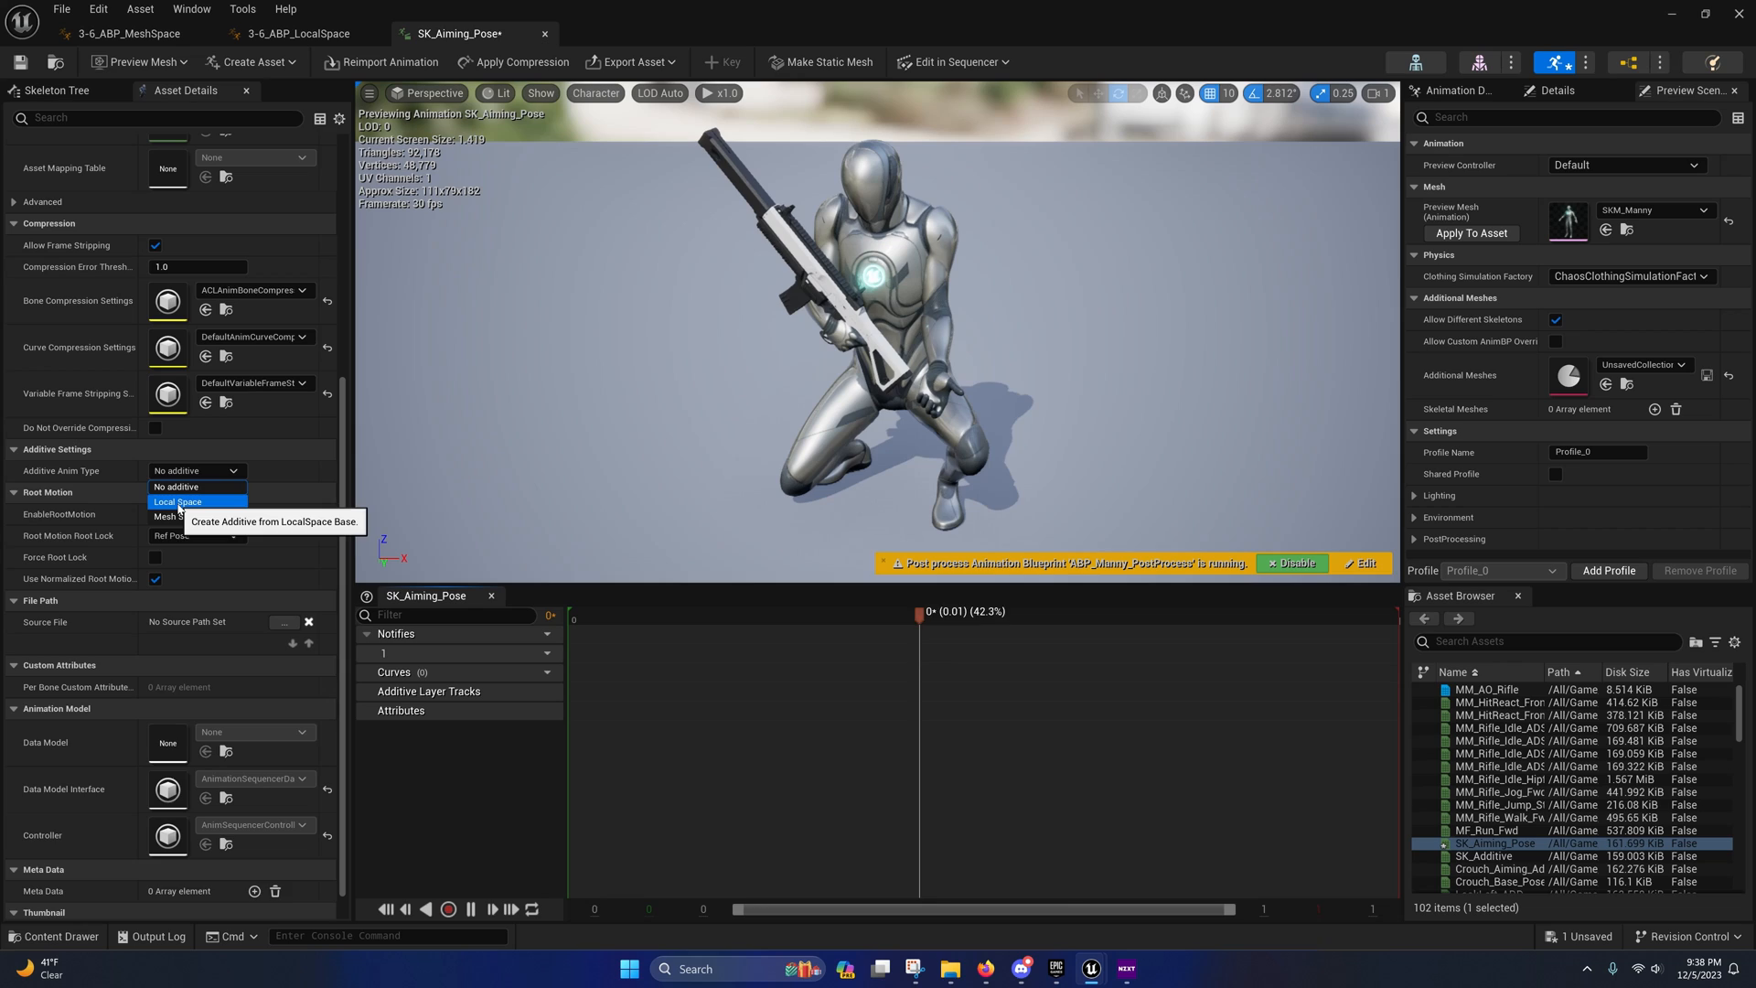
click(177, 501)
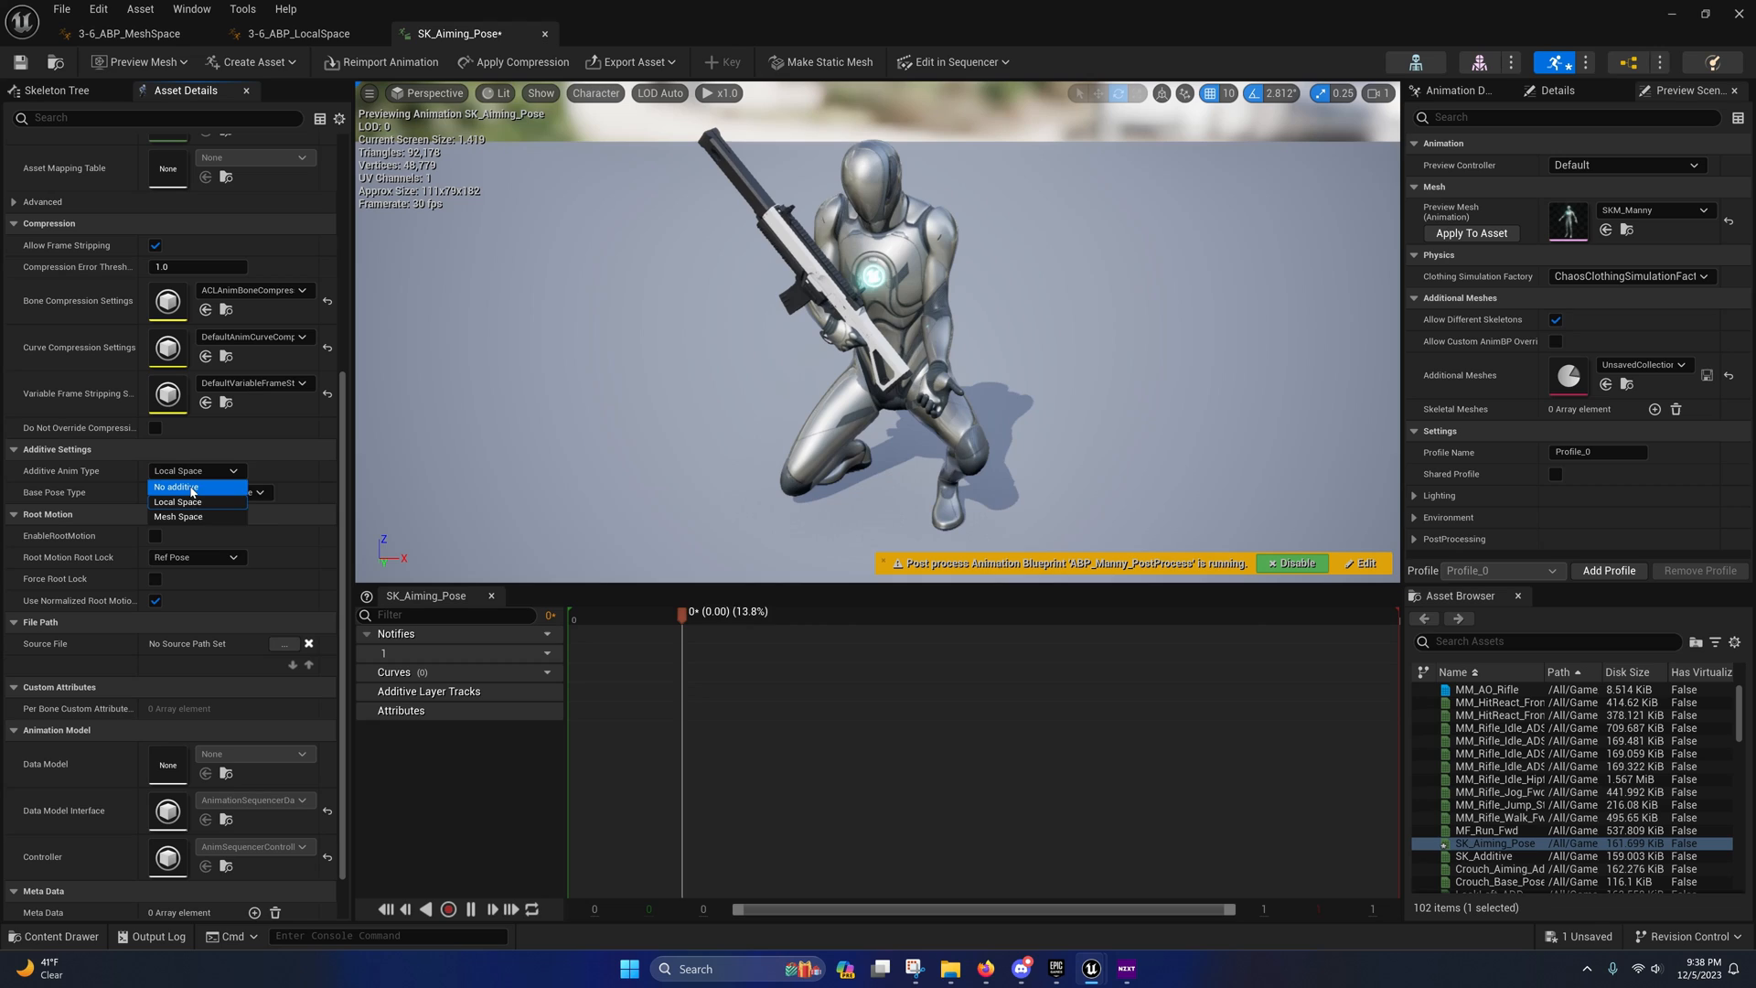
mouse_move(177, 502)
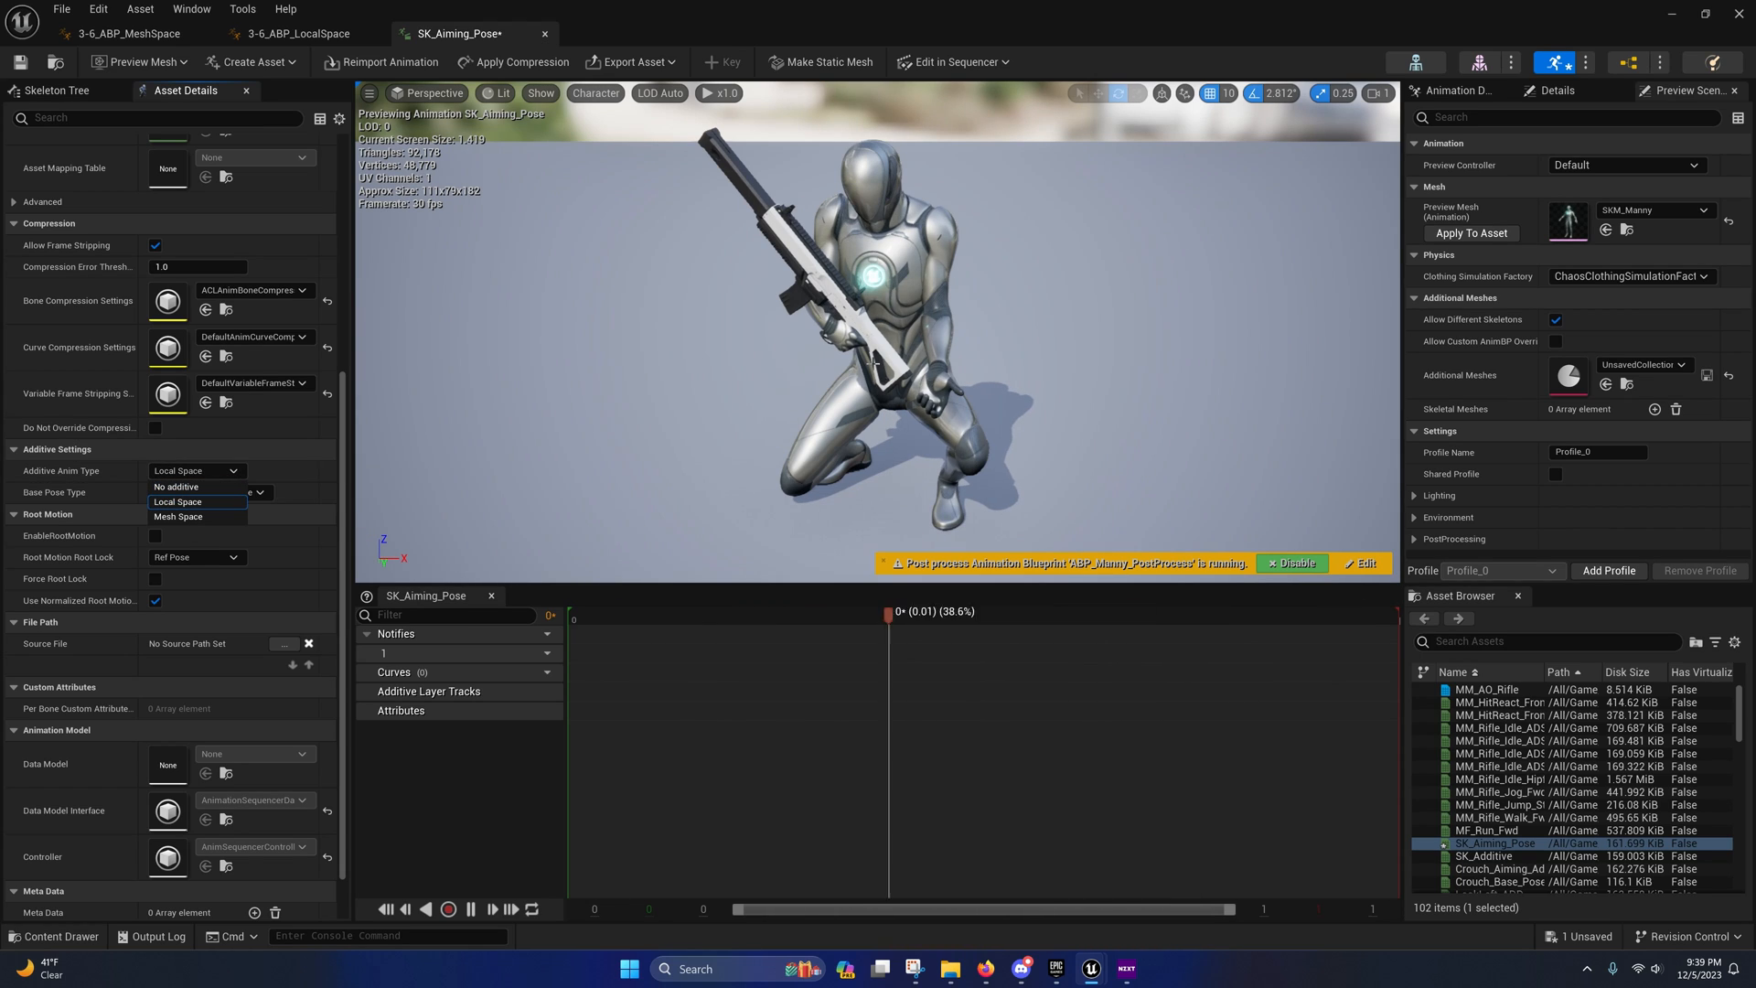
click(177, 501)
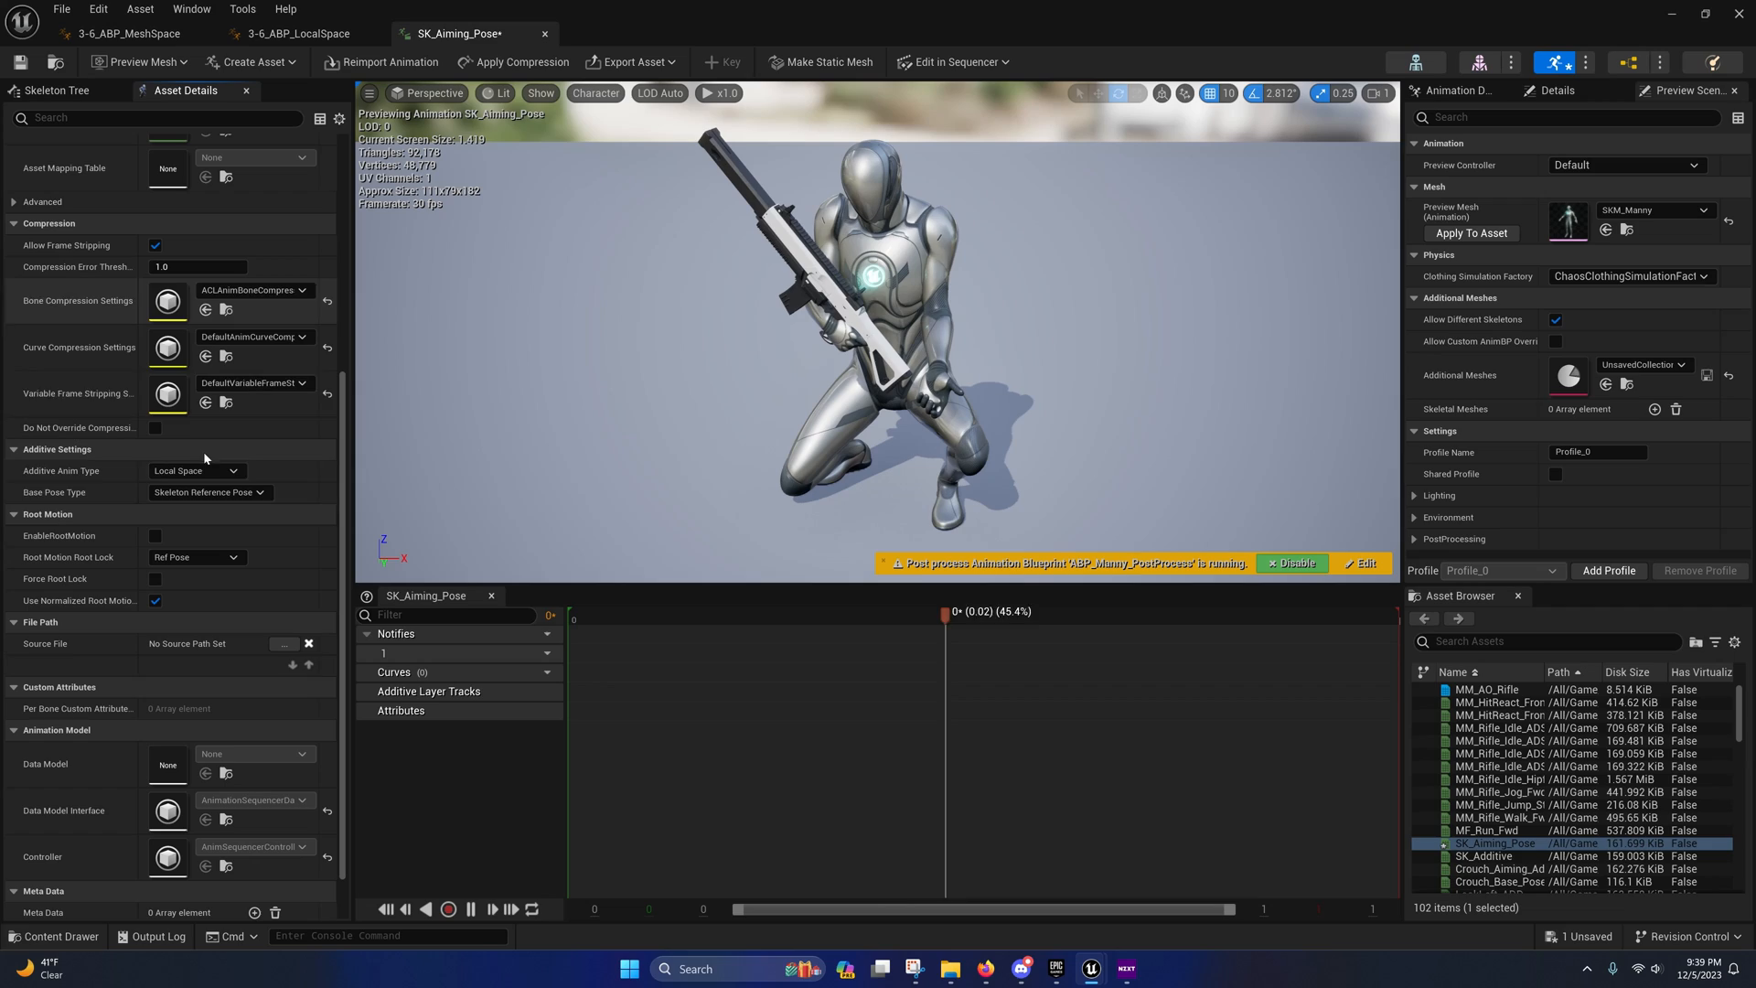
click(195, 471)
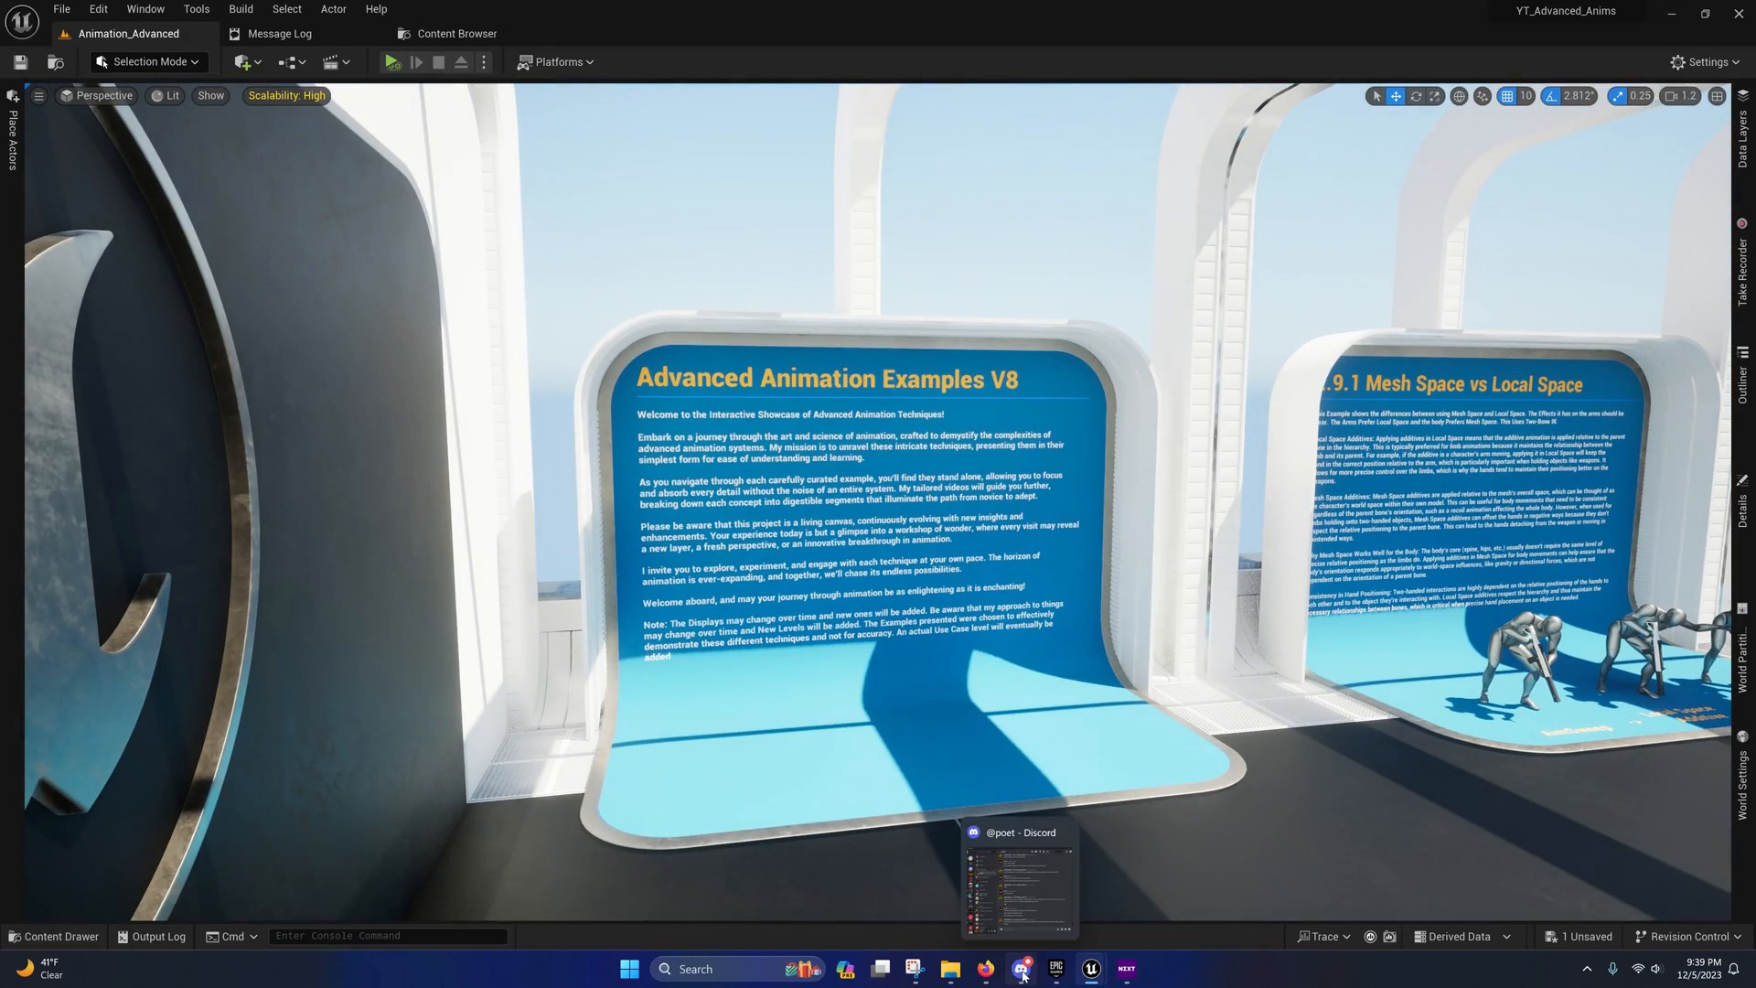
- In Discord, view the #shared-files download link, then the #file-updates update notes
click(1022, 970)
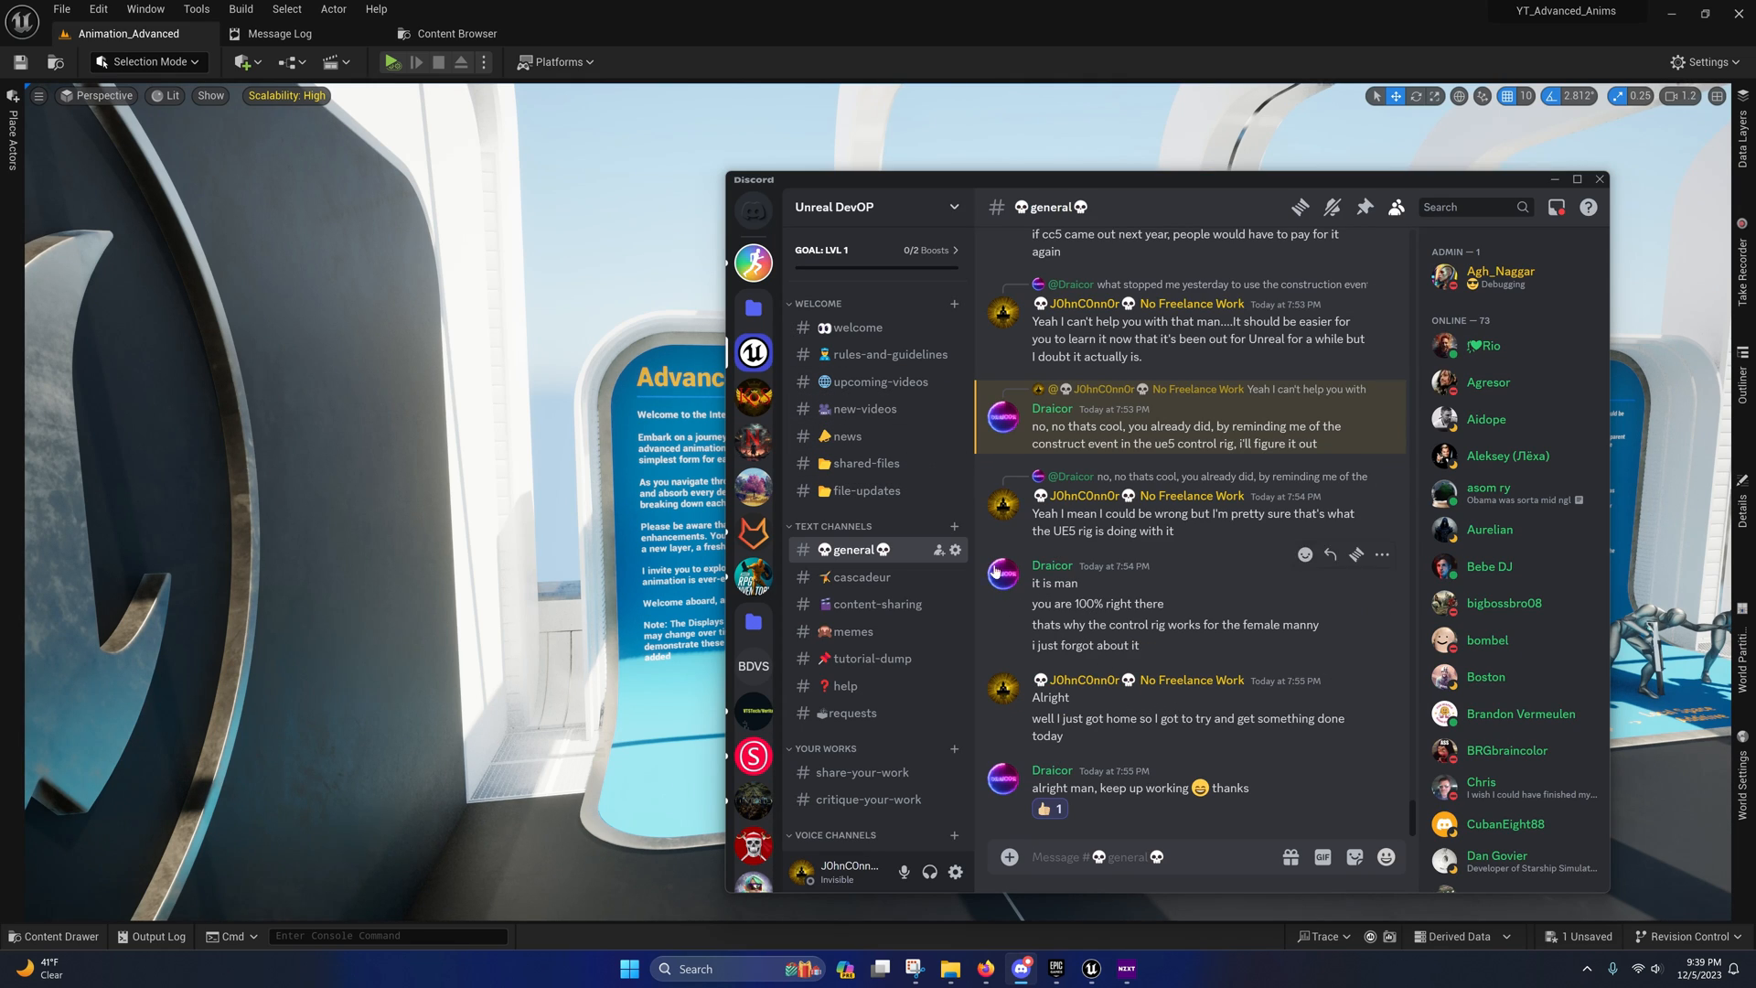
click(866, 463)
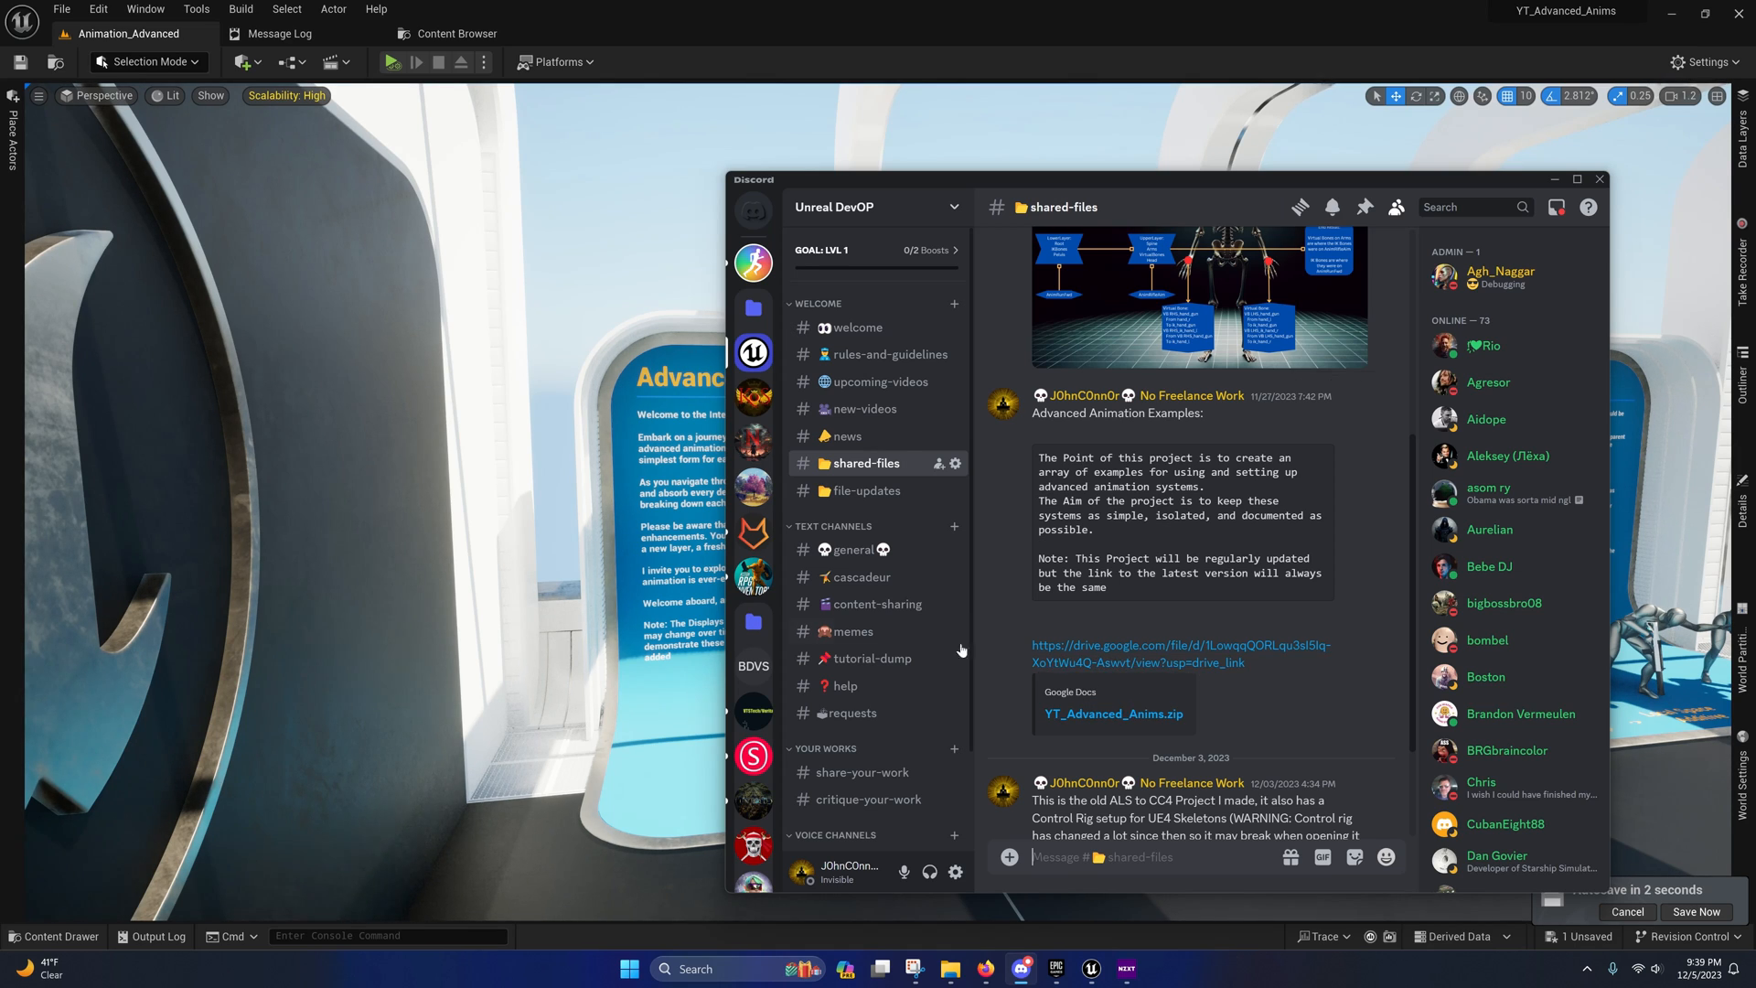
click(867, 490)
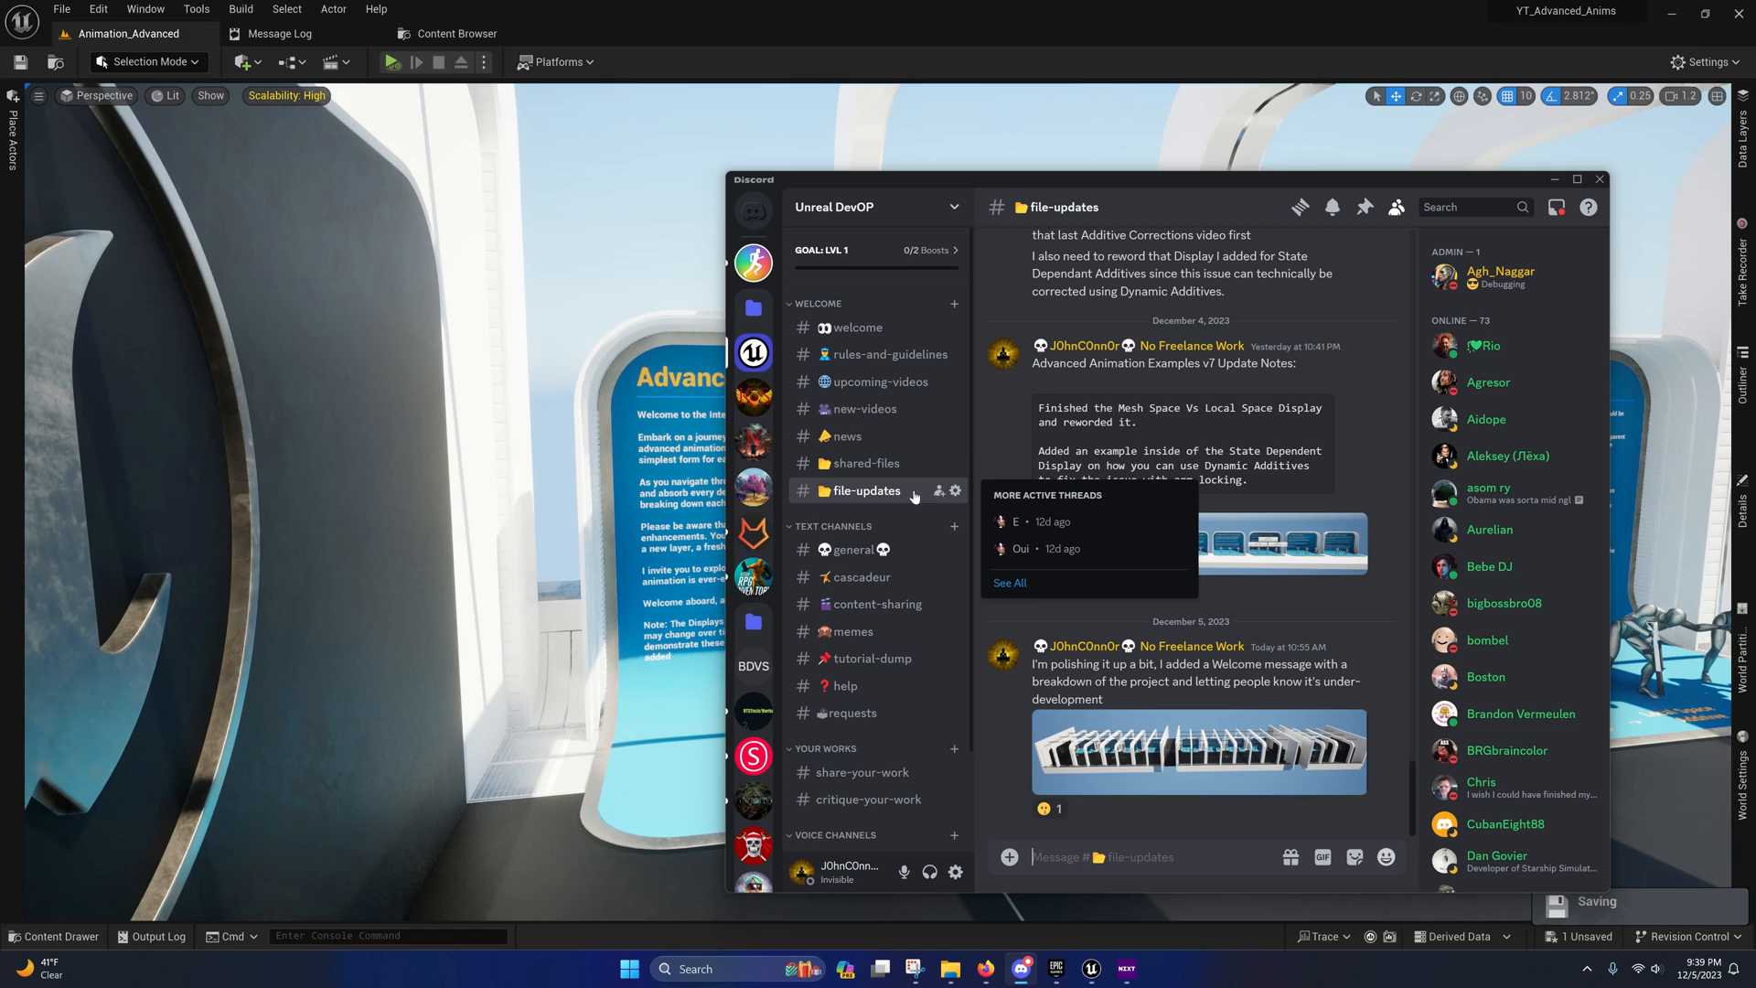
mouse_move(1175, 420)
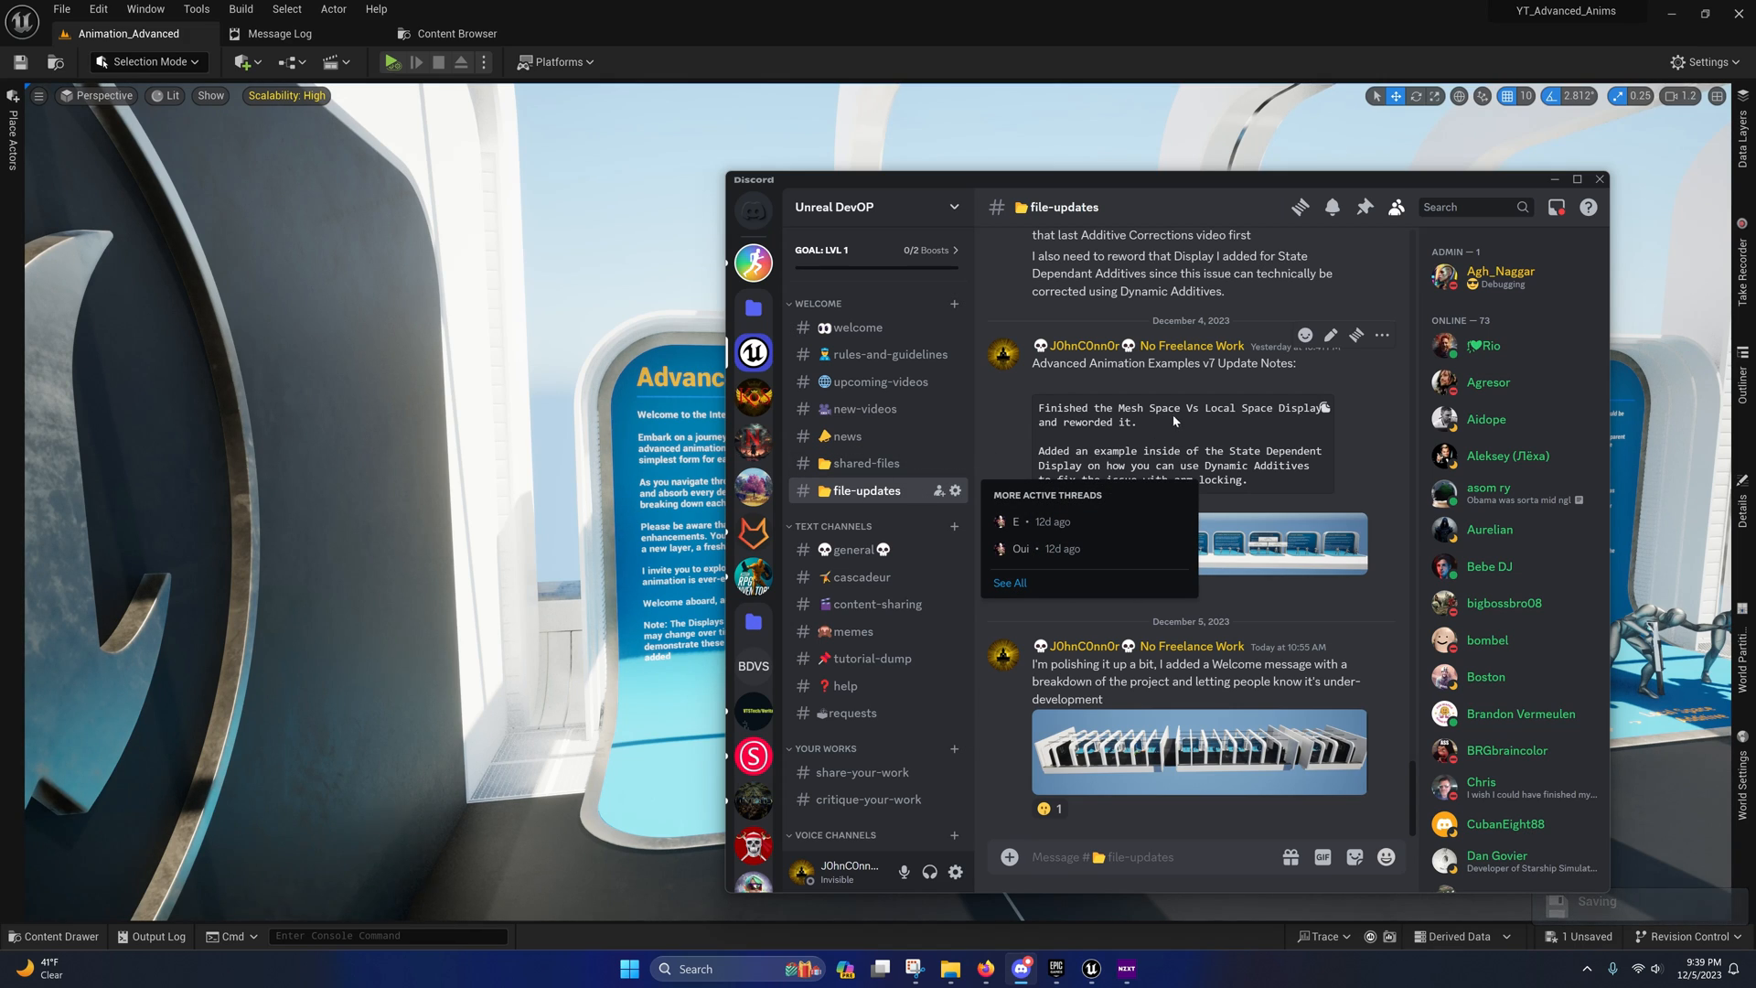